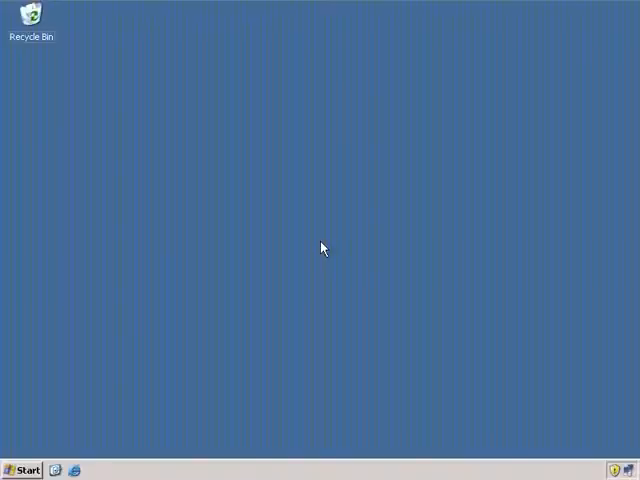
{"action": "mouse_move", "coordinate": [57, 430]}
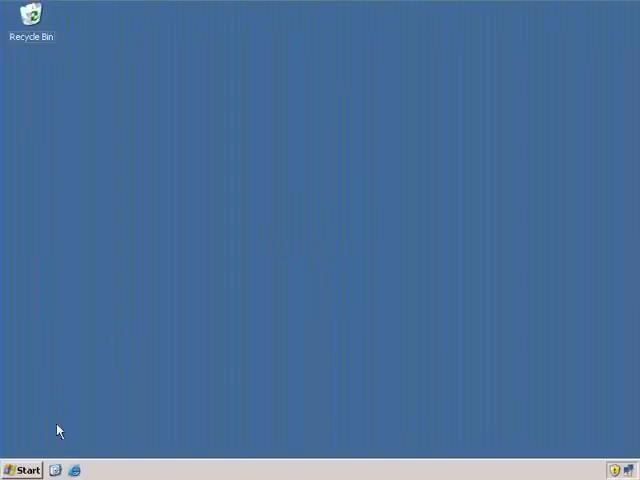
Launch SQL Server Management Studio from the Start menu
{"action": "left_click", "coordinate": [22, 470]}
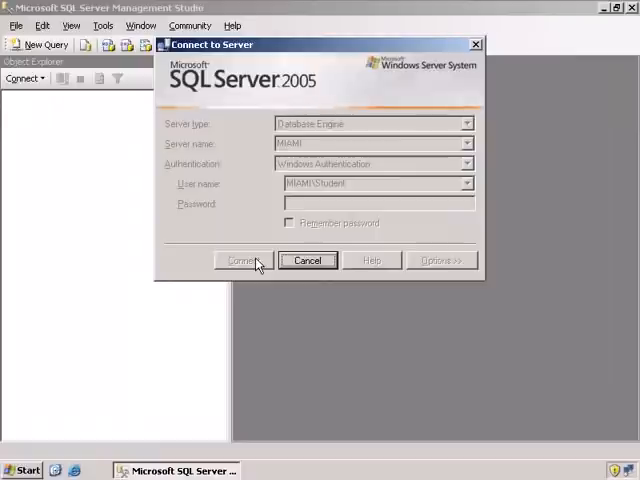
Connect to MIAMI with Windows Authentication and open a new query window
{"action": "left_click", "coordinate": [241, 260]}
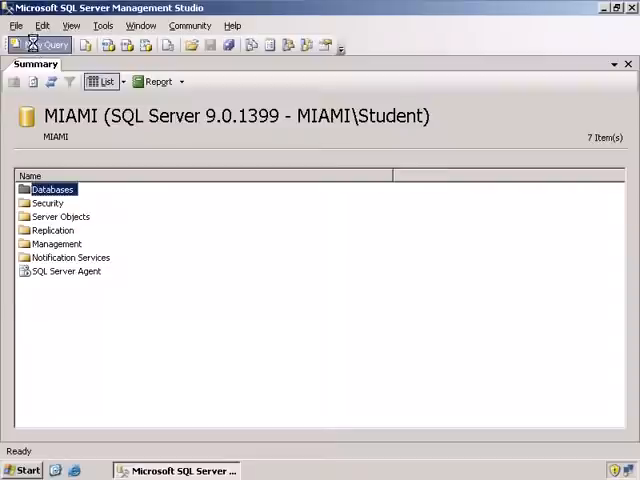
{"action": "left_click", "coordinate": [40, 44]}
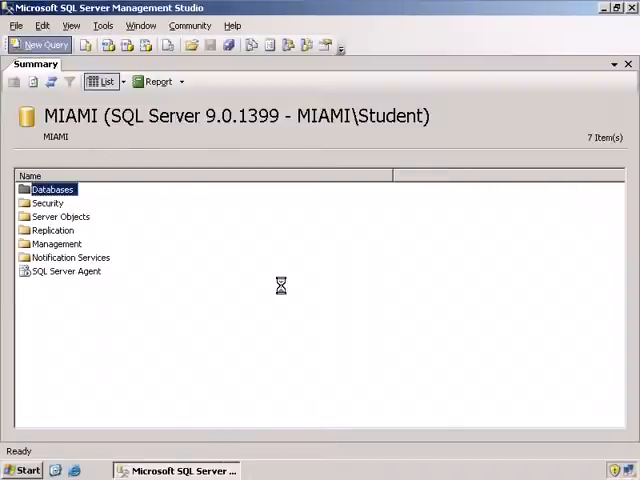
{"action": "left_click", "coordinate": [39, 44]}
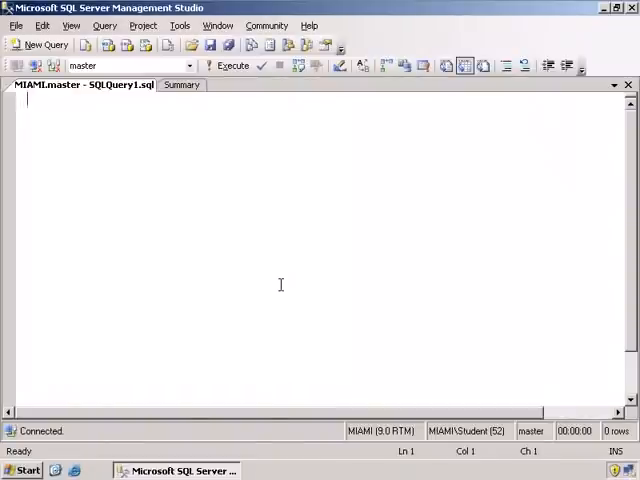
Write the sys.dm_os_wait_stats query excluding LAZYWRITER_SLEEP and WAITFOR, then execute it
{"action": "type", "text": "USE Master"}
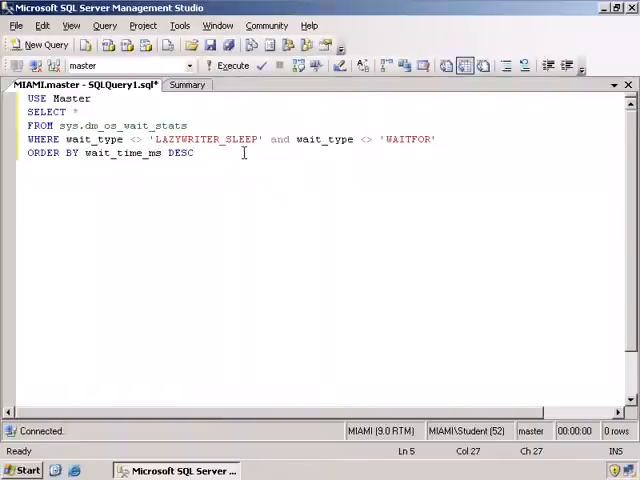
{"action": "mouse_move", "coordinate": [405, 148]}
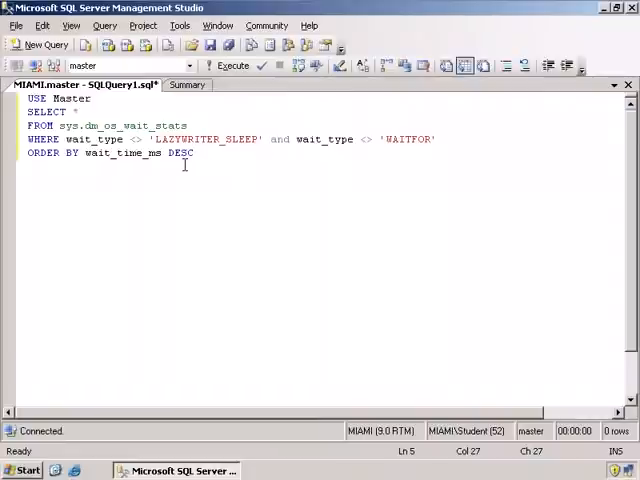
{"action": "left_click", "coordinate": [232, 65]}
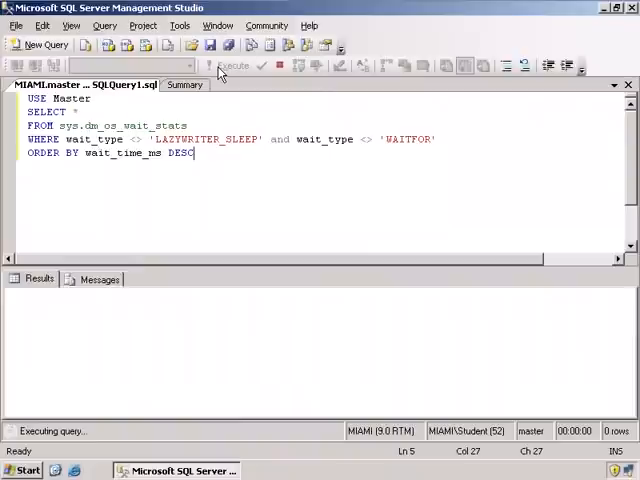
Review the 192 wait types returned, topped by SQLTRACE_BUFFER_FLUSH
{"action": "left_click", "coordinate": [232, 65]}
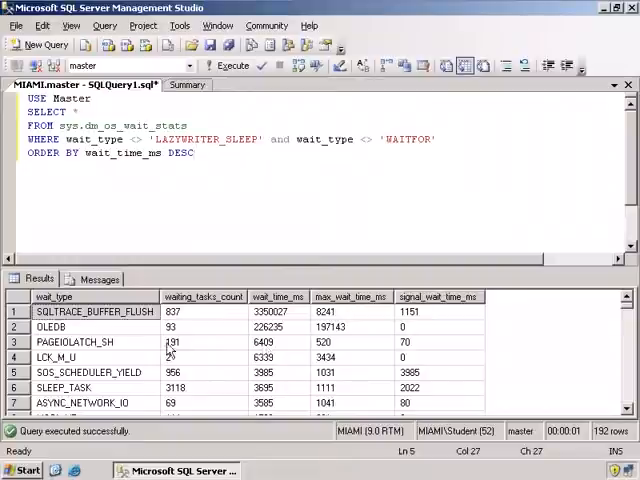
{"action": "mouse_move", "coordinate": [135, 328]}
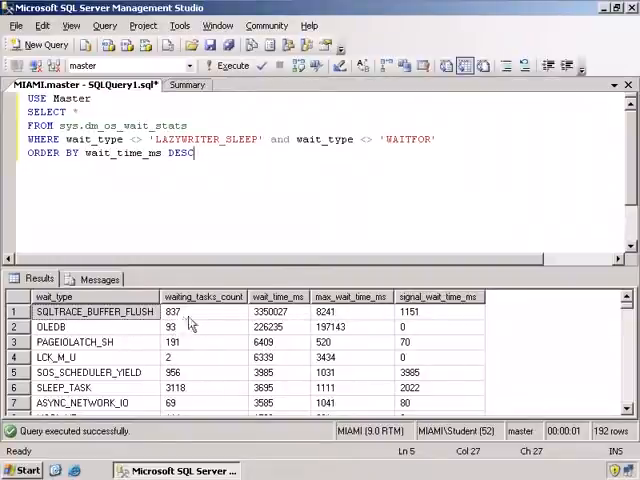
{"action": "mouse_move", "coordinate": [213, 311]}
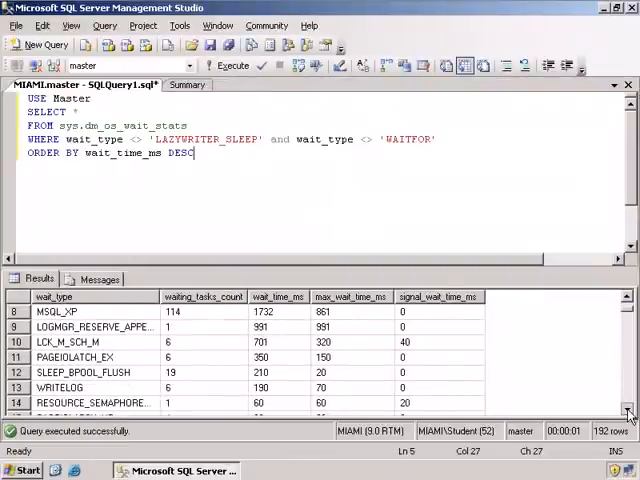
{"action": "scroll", "scroll_direction": "down", "scroll_amount": 3}
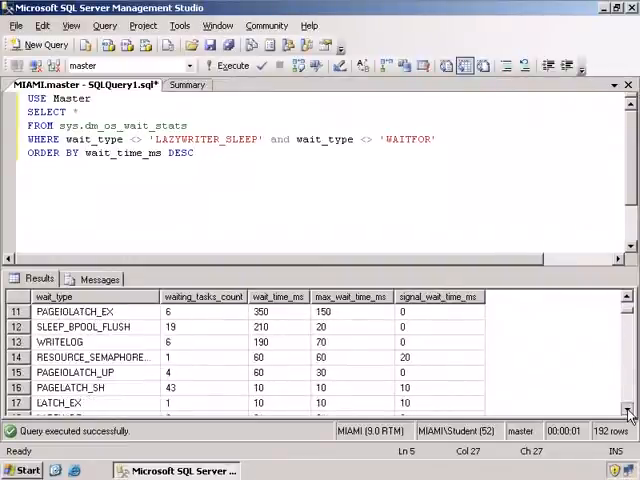
{"action": "scroll", "scroll_direction": "down", "scroll_amount": 3}
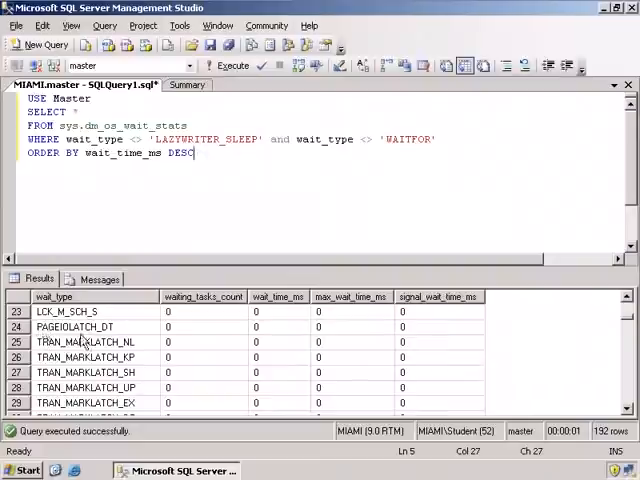
{"action": "mouse_move", "coordinate": [520, 405]}
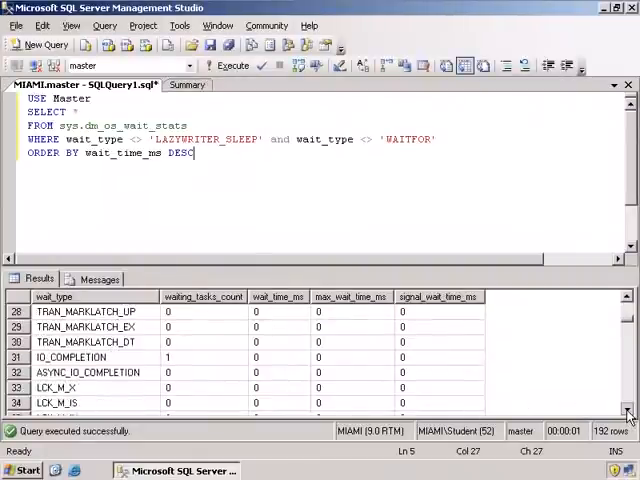
{"action": "scroll", "scroll_direction": "down", "scroll_amount": 3}
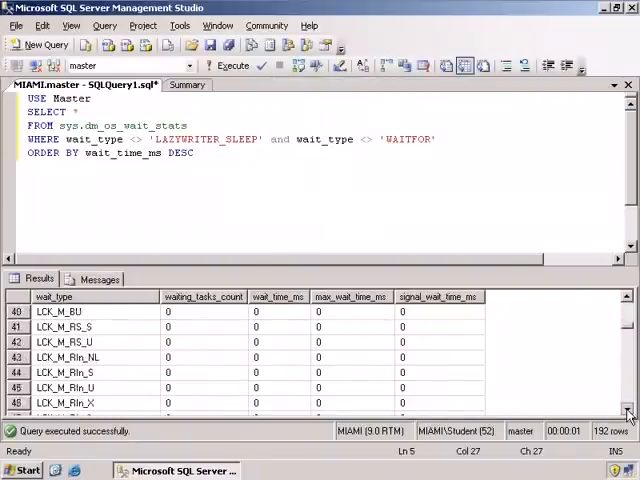